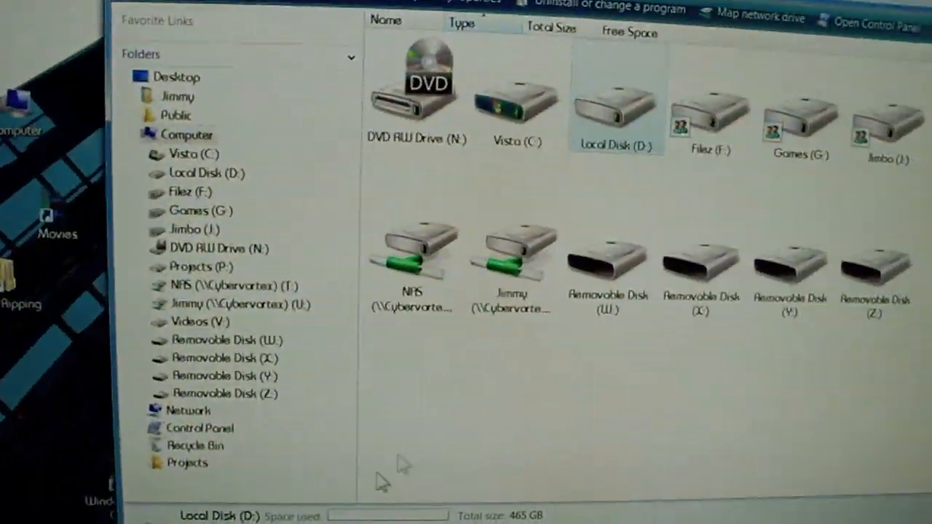
Choose Format from the Local Disk (D:) drive's context menu in Computer
{"action": "right_click", "coordinate": [612, 102]}
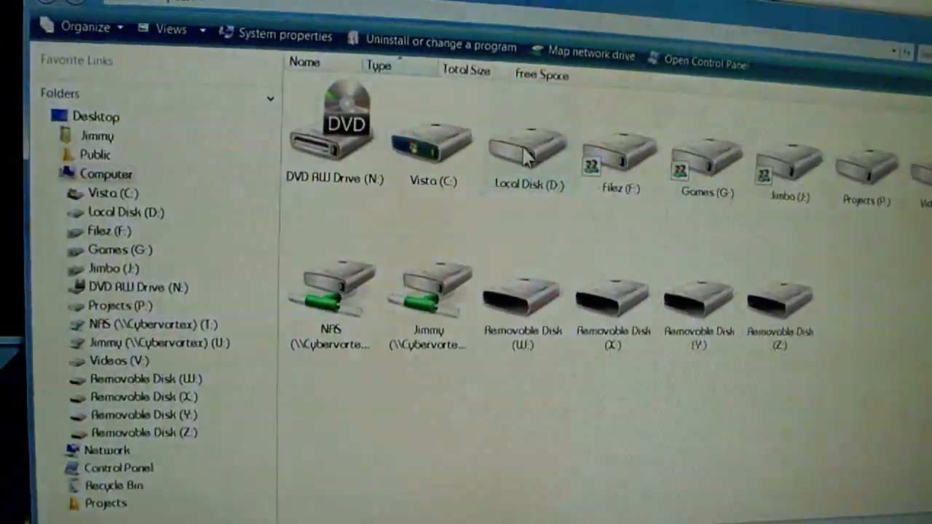
{"action": "right_click", "coordinate": [526, 146]}
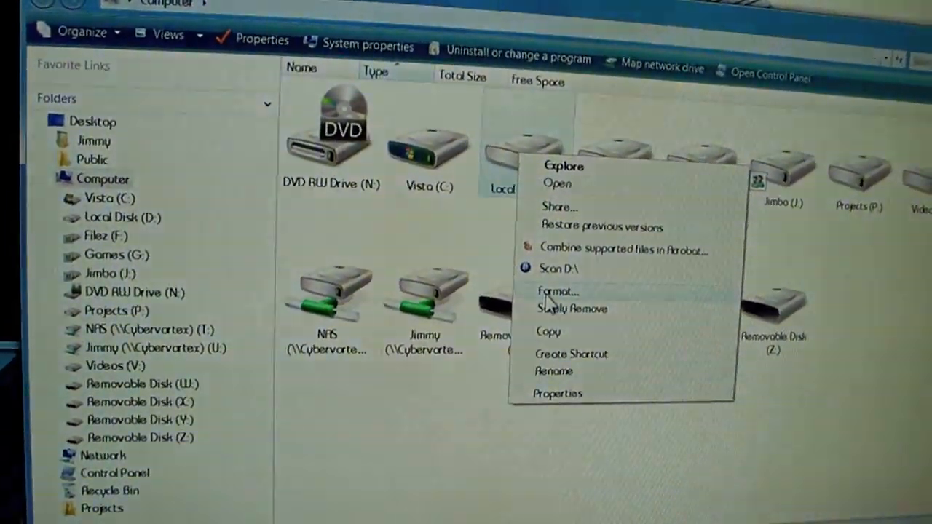
{"action": "left_click", "coordinate": [558, 290]}
{"action": "type", "text": "fat32"}
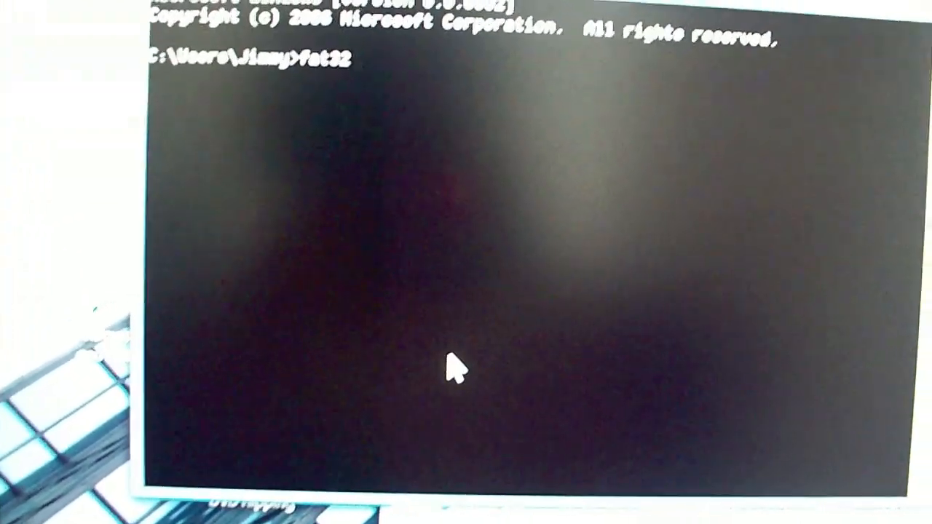
Run fat32format on drive D: and answer y to the data-loss warning
{"action": "type", "text": "format D:"}
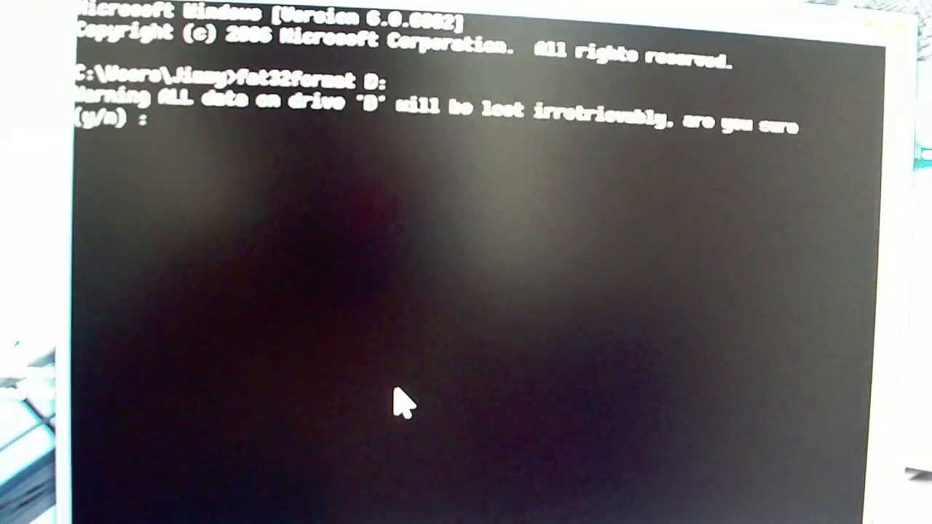
{"action": "type", "text": "y"}
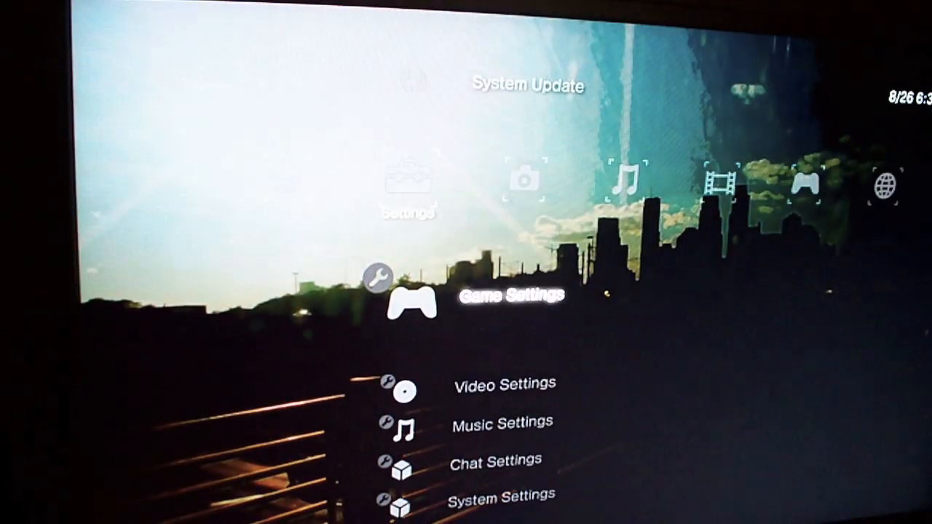
Scroll the XMB Settings column down past Game and Video Settings to Music Settings
{"action": "scroll", "scroll_direction": "down", "scroll_amount": 3}
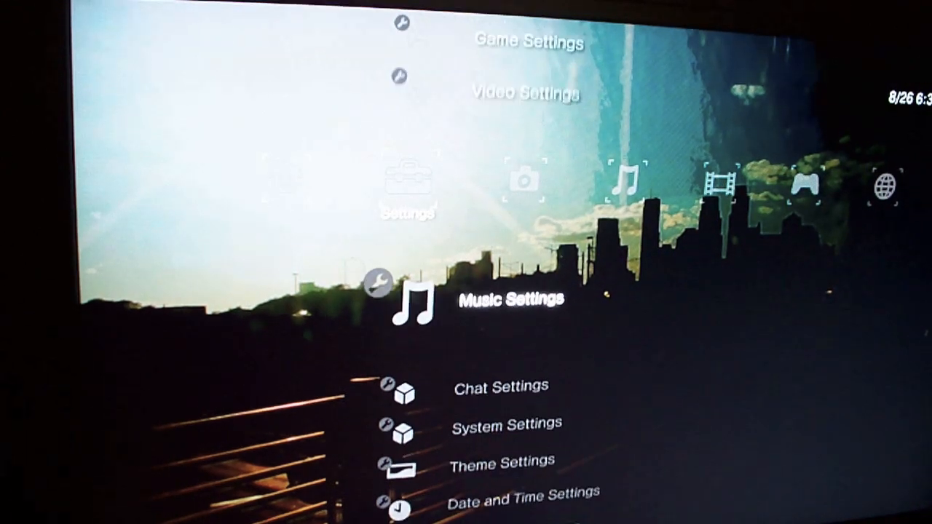